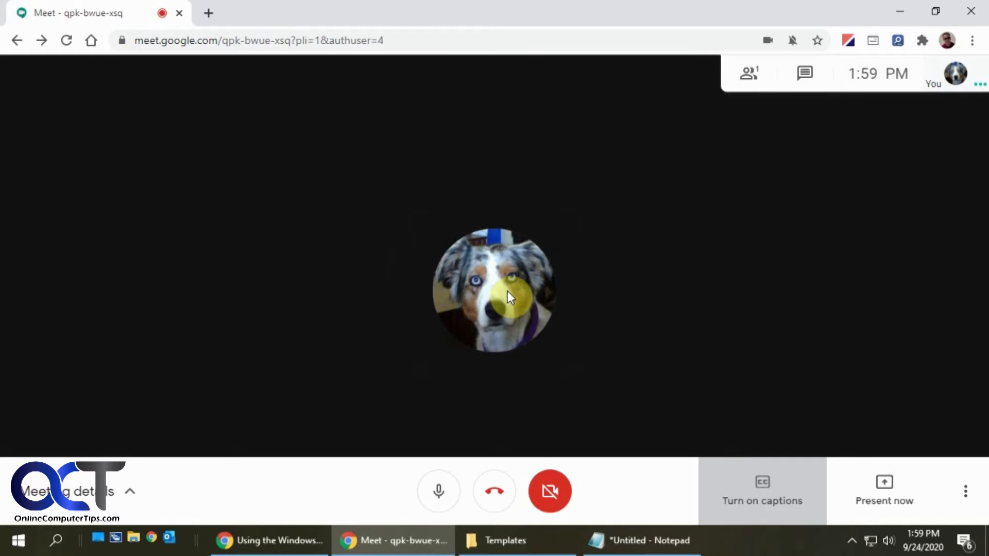
mouse_move(662, 396)
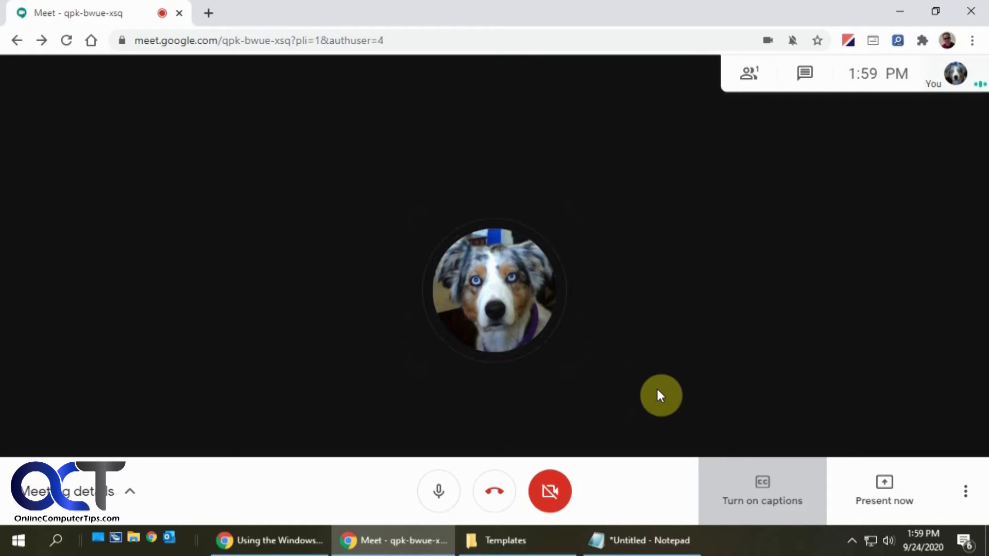
mouse_move(877, 505)
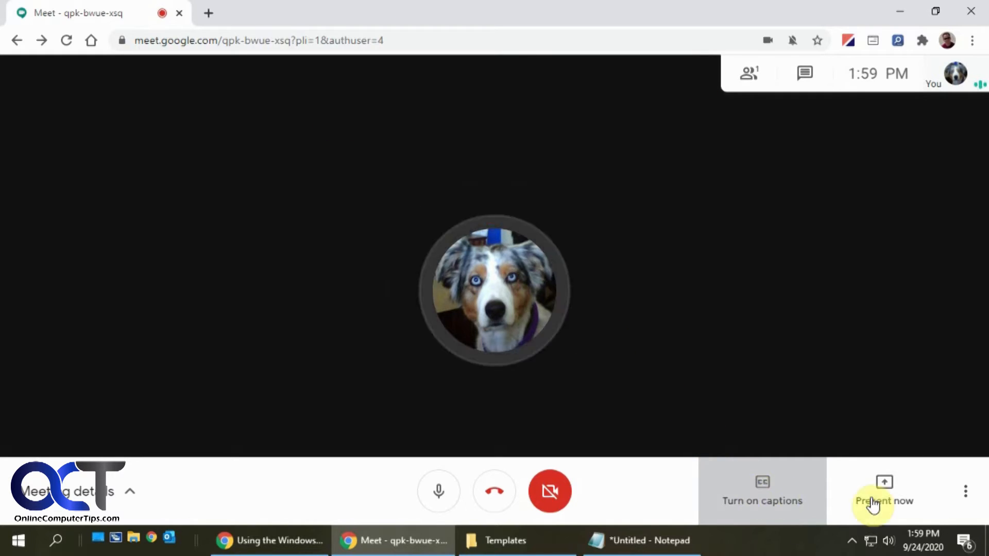
Turn on live captions from the More options menu.
click(962, 490)
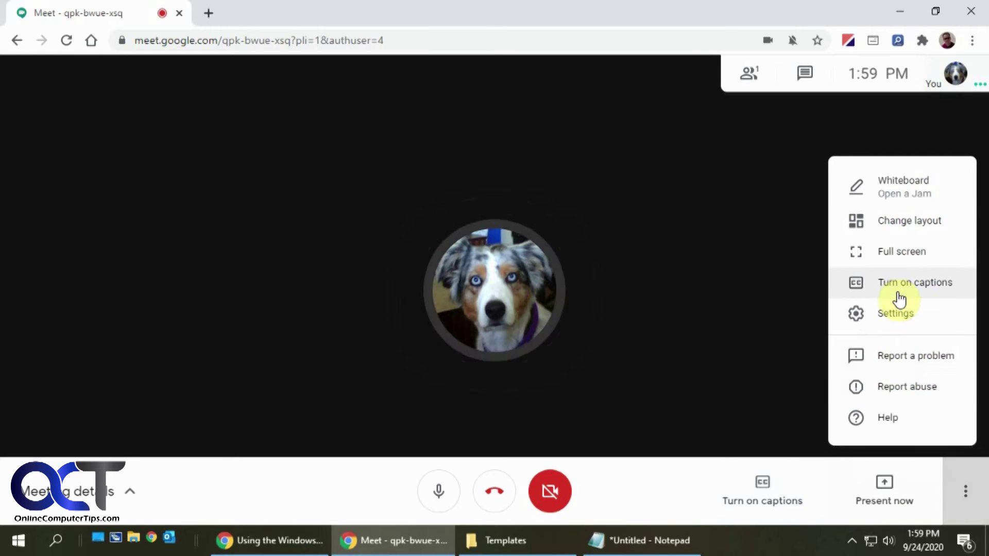
click(915, 282)
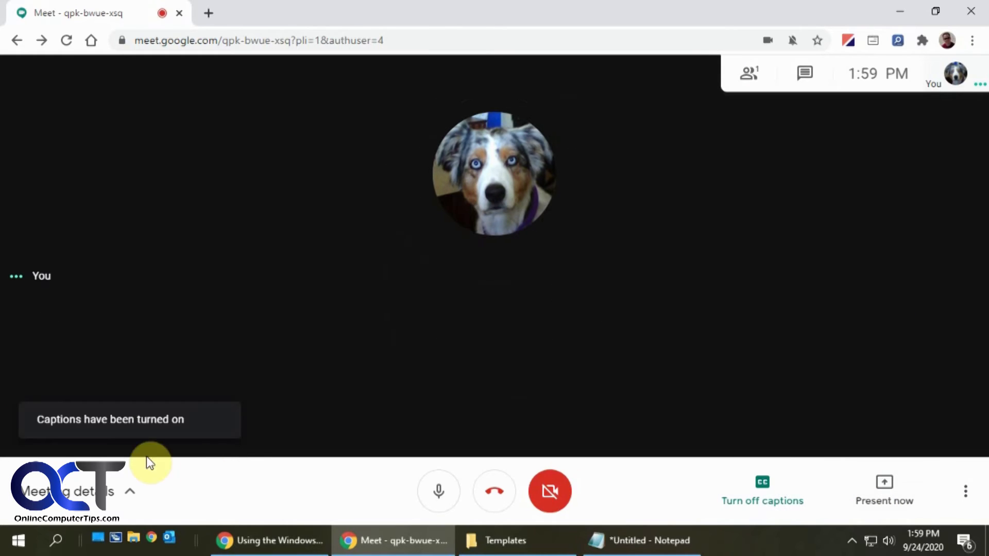
mouse_move(564, 384)
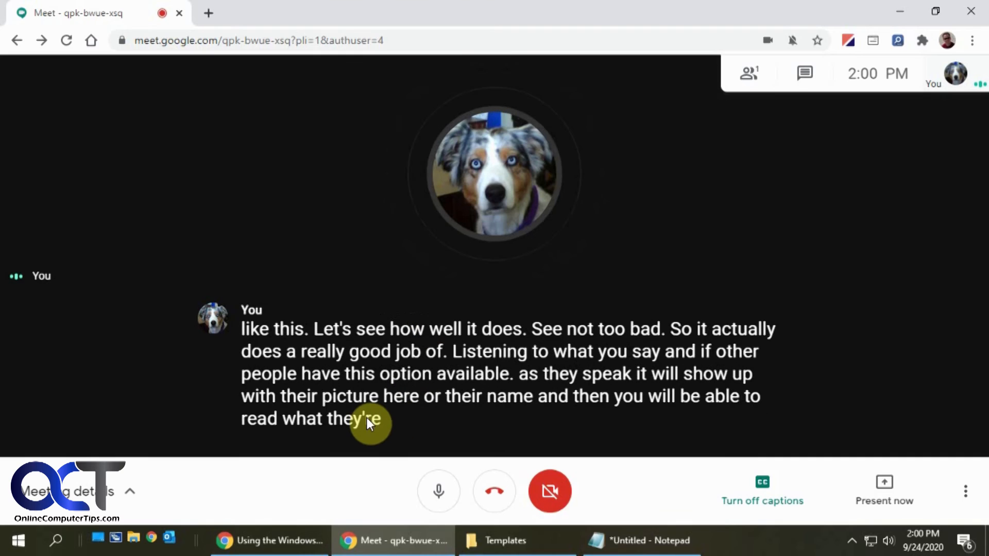
mouse_move(520, 427)
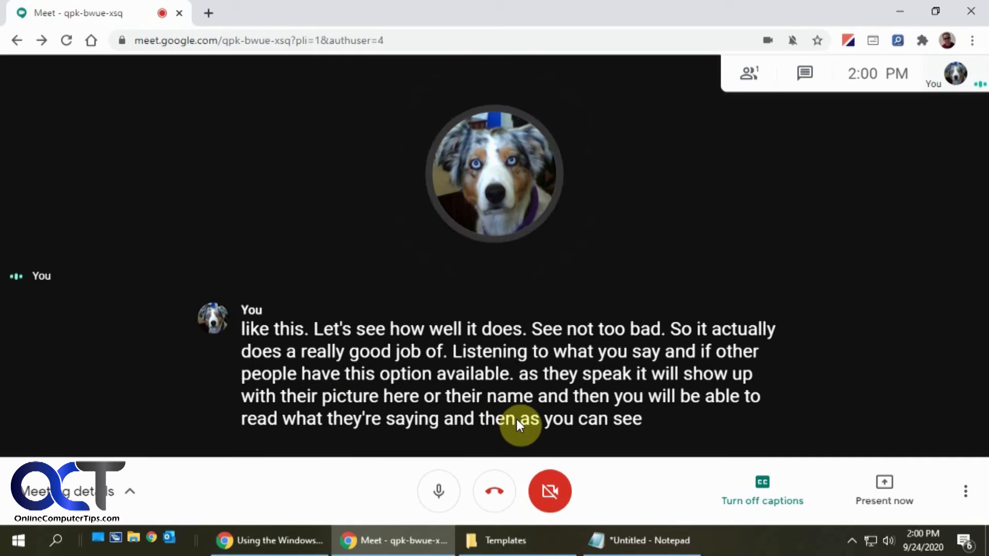
mouse_move(423, 328)
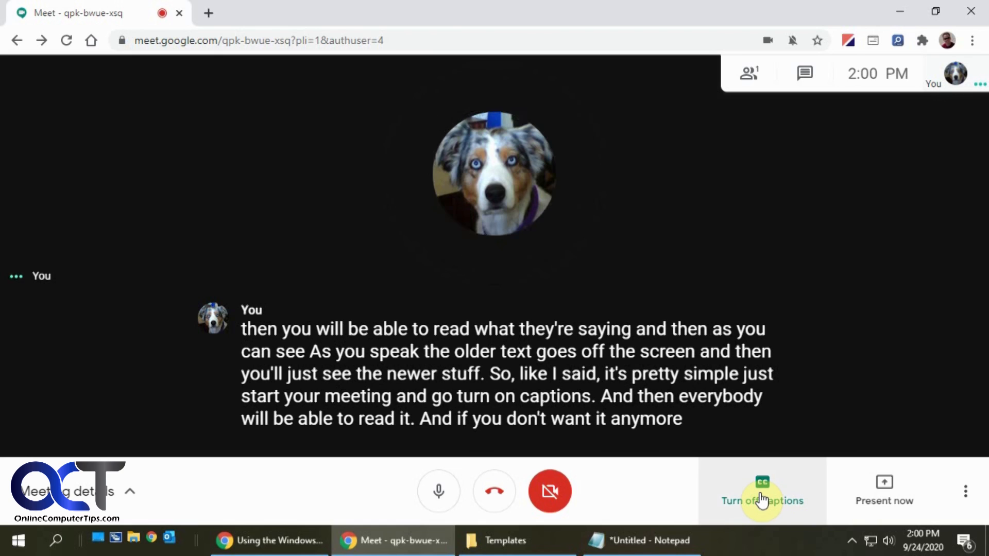
Turn live captions off from the bottom toolbar.
click(762, 489)
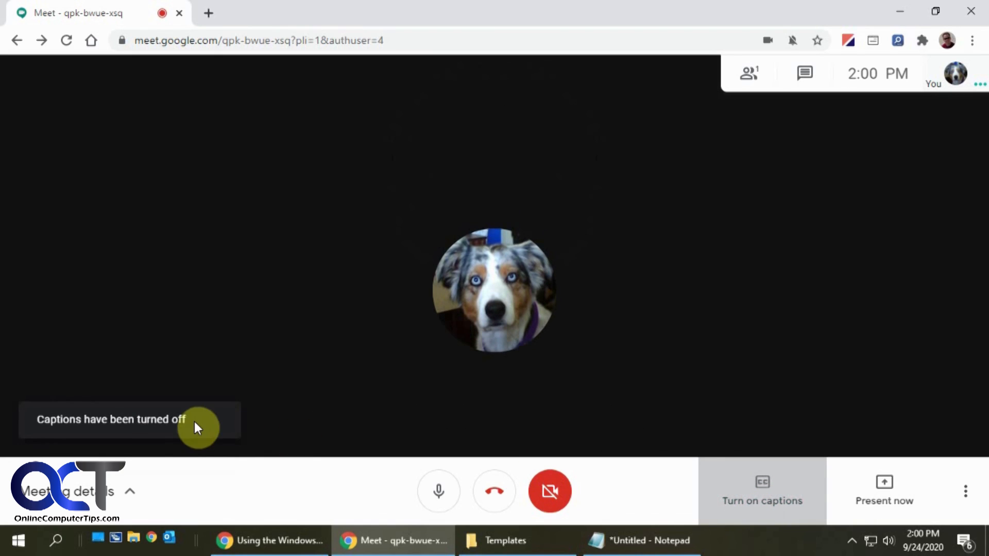
mouse_move(728, 361)
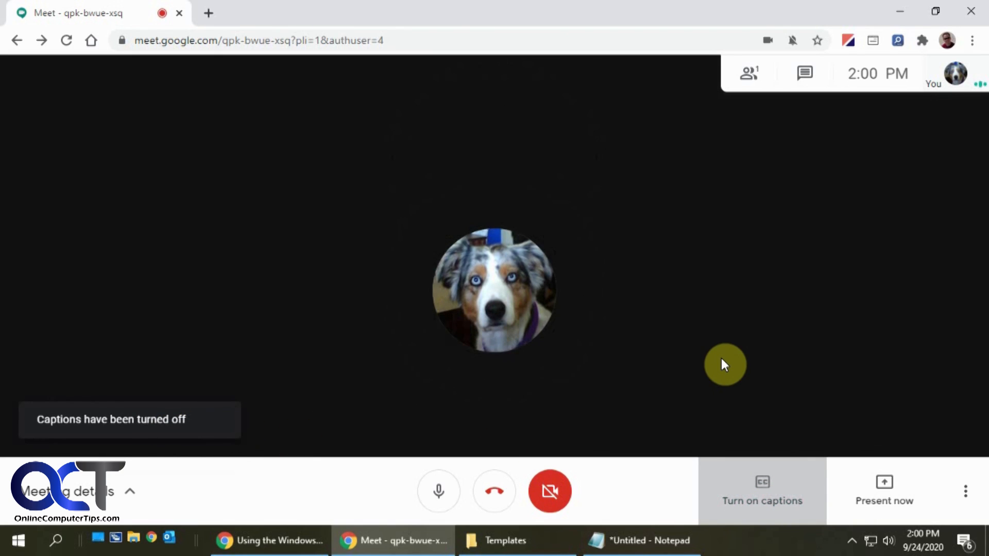